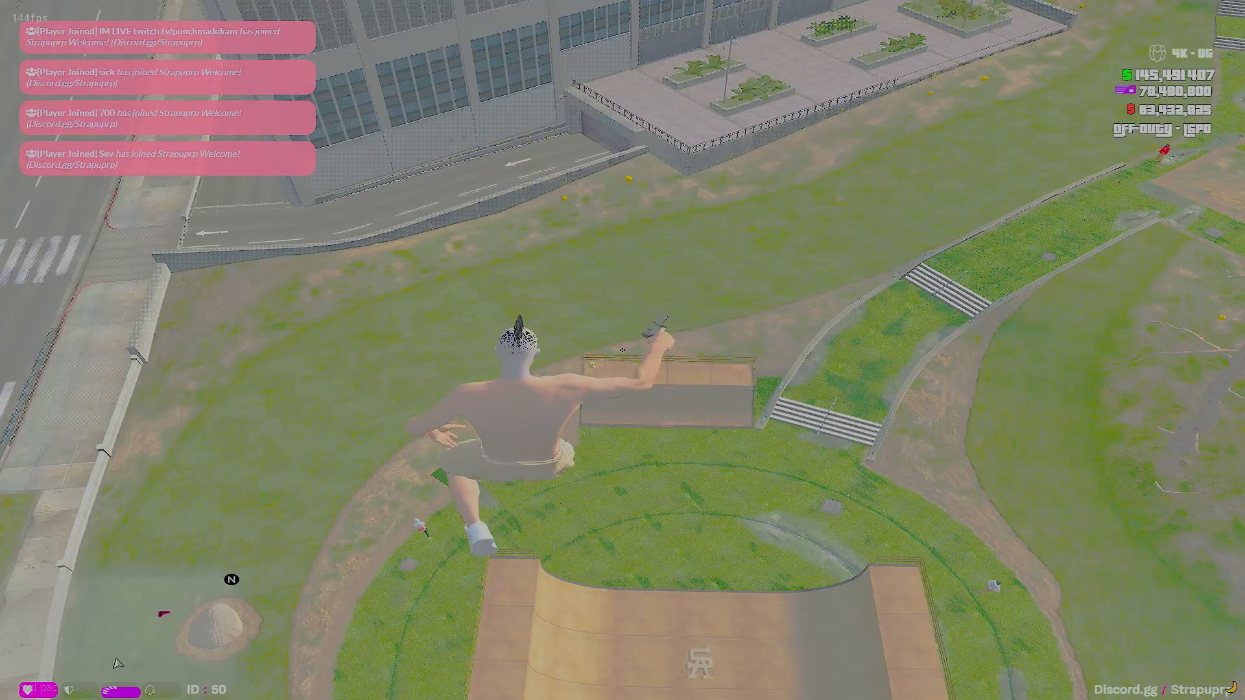
Switch from FiveM to Discord so the #floors channel is visible
{"action": "left_click", "coordinate": [627, 689]}
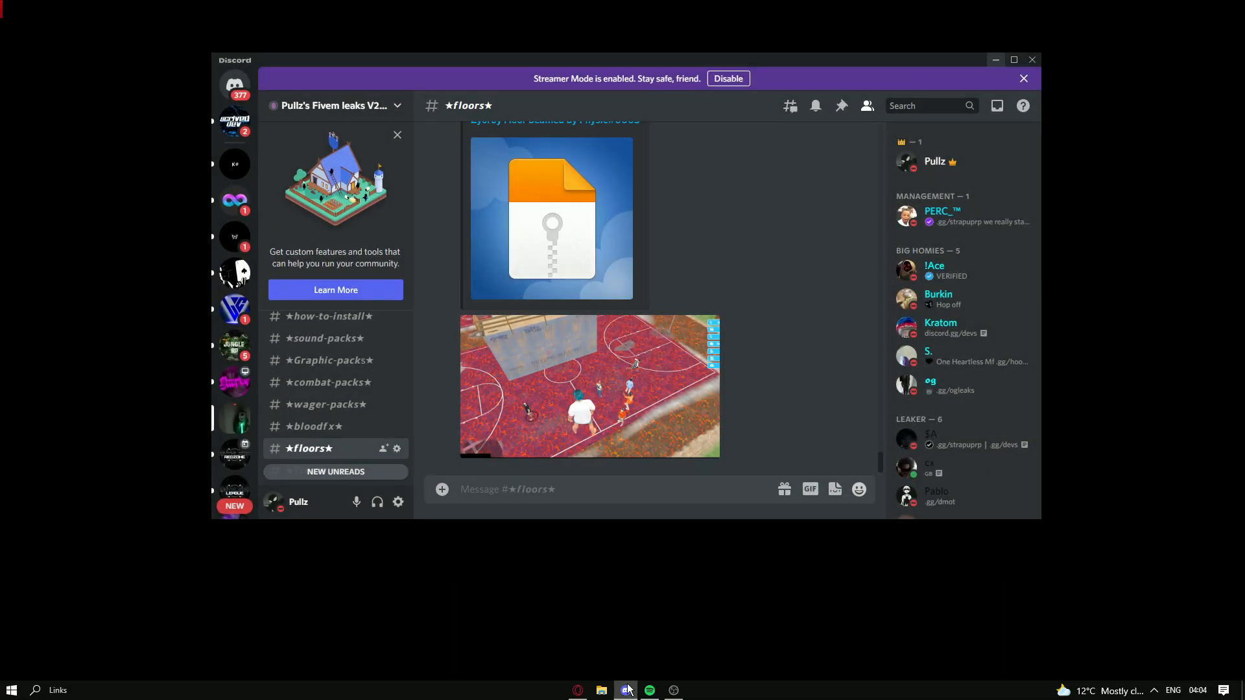
Maximize Discord and enlarge the grass skate floors screenshot in #floors
{"action": "left_click", "coordinate": [1014, 60]}
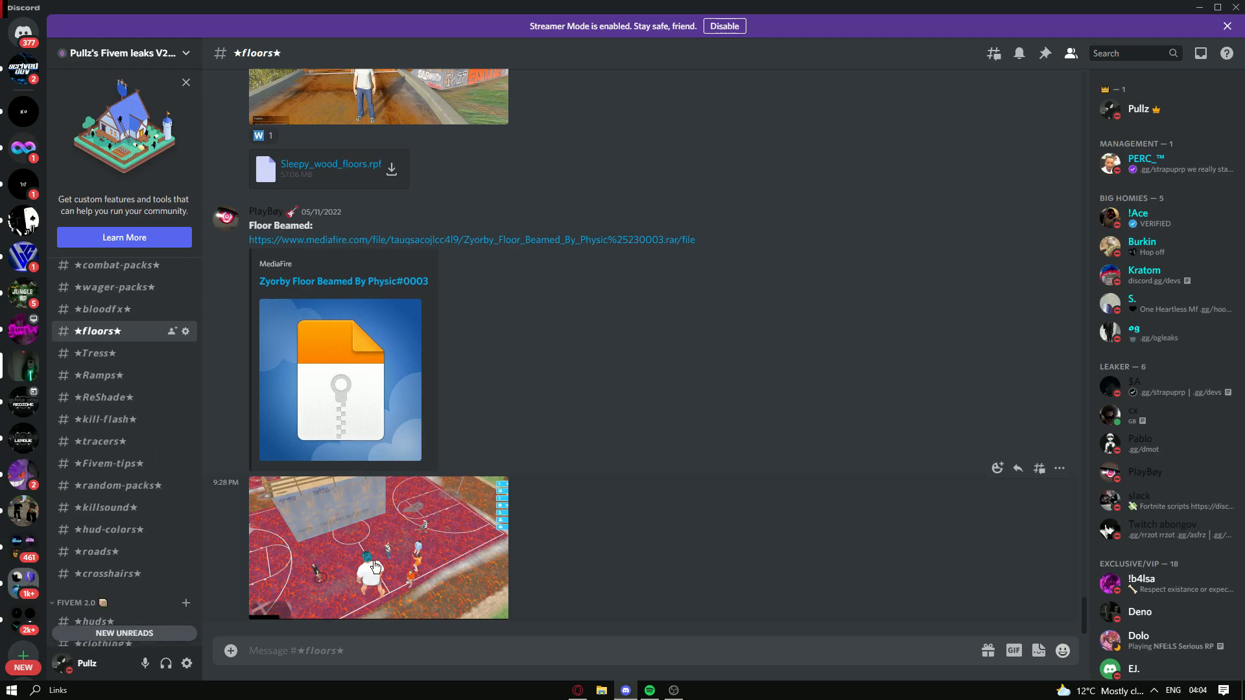
{"action": "scroll", "scroll_direction": "down", "scroll_amount": 3}
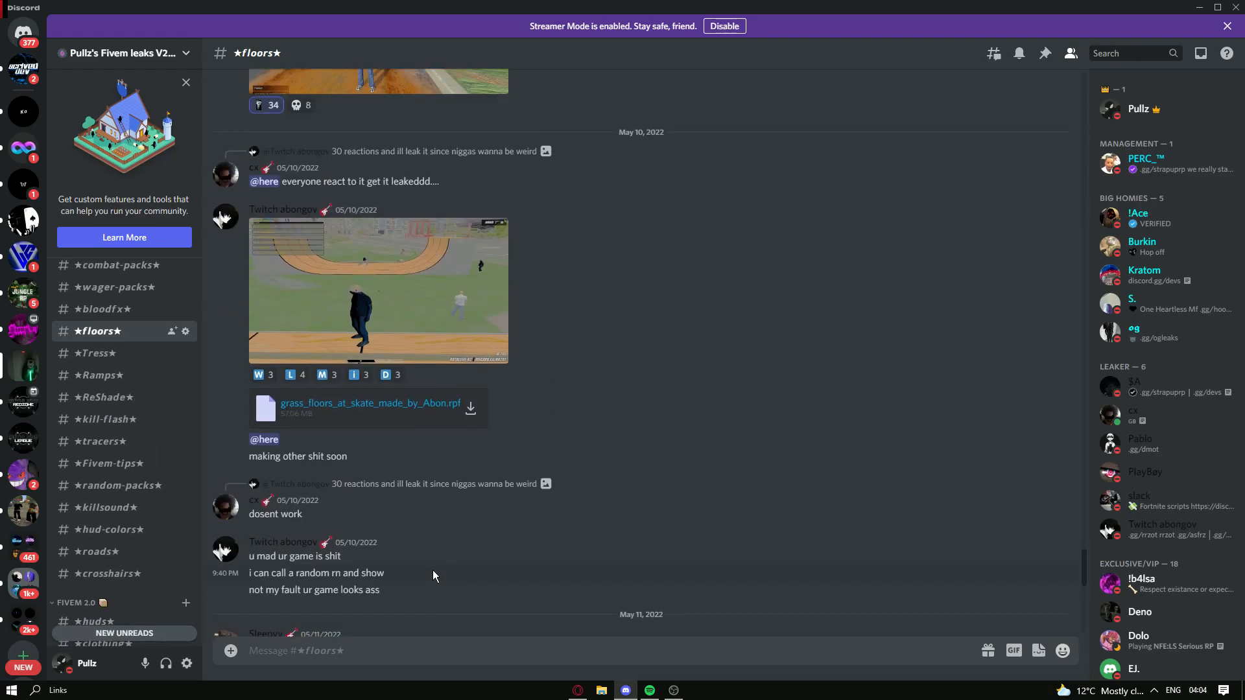
{"action": "left_click", "coordinate": [378, 289]}
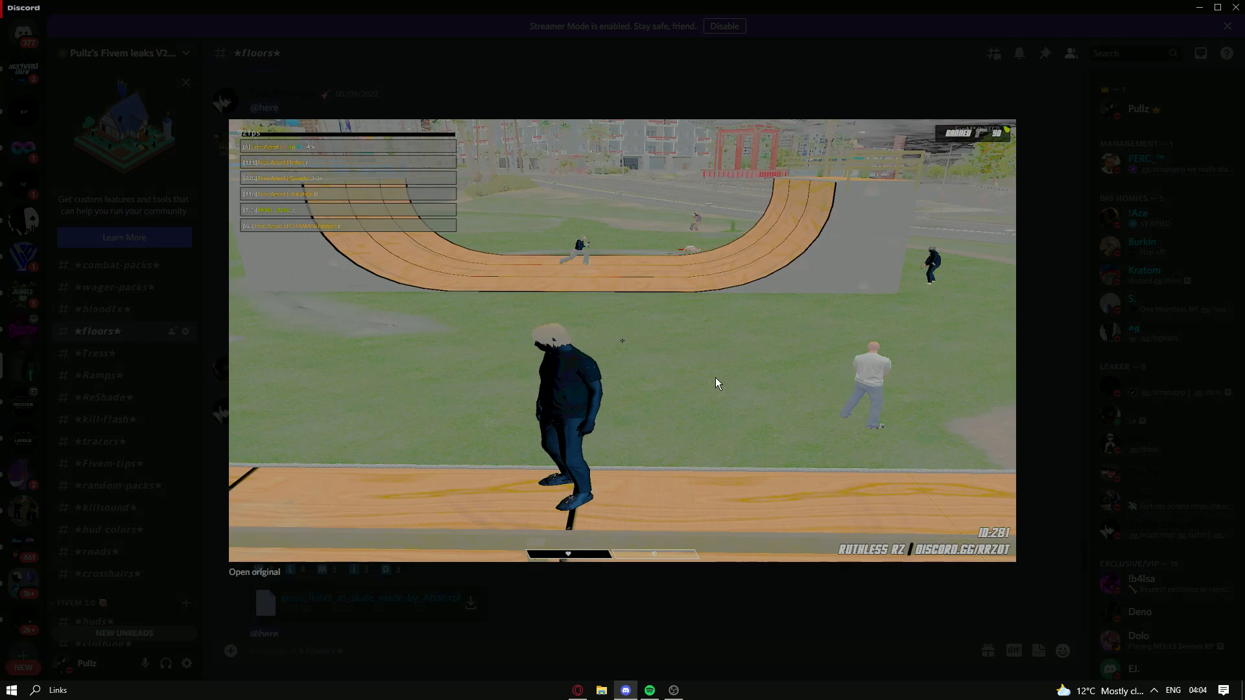
{"action": "mouse_move", "coordinate": [649, 271]}
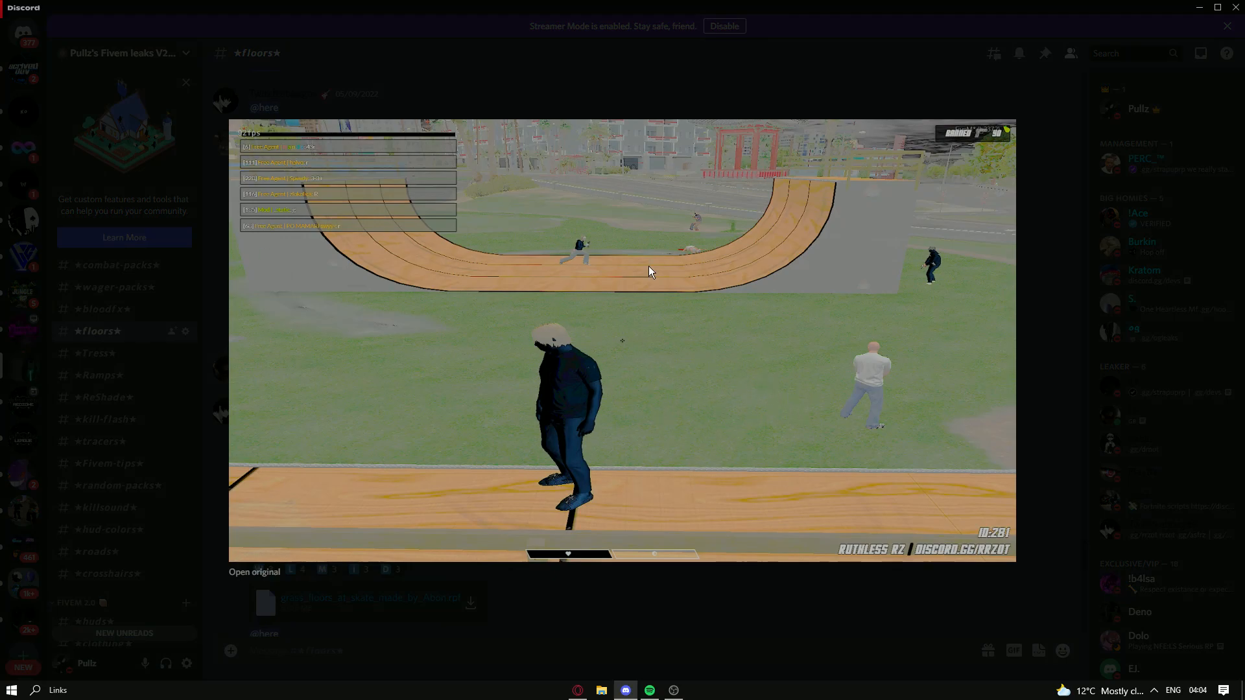
{"action": "mouse_move", "coordinate": [708, 315]}
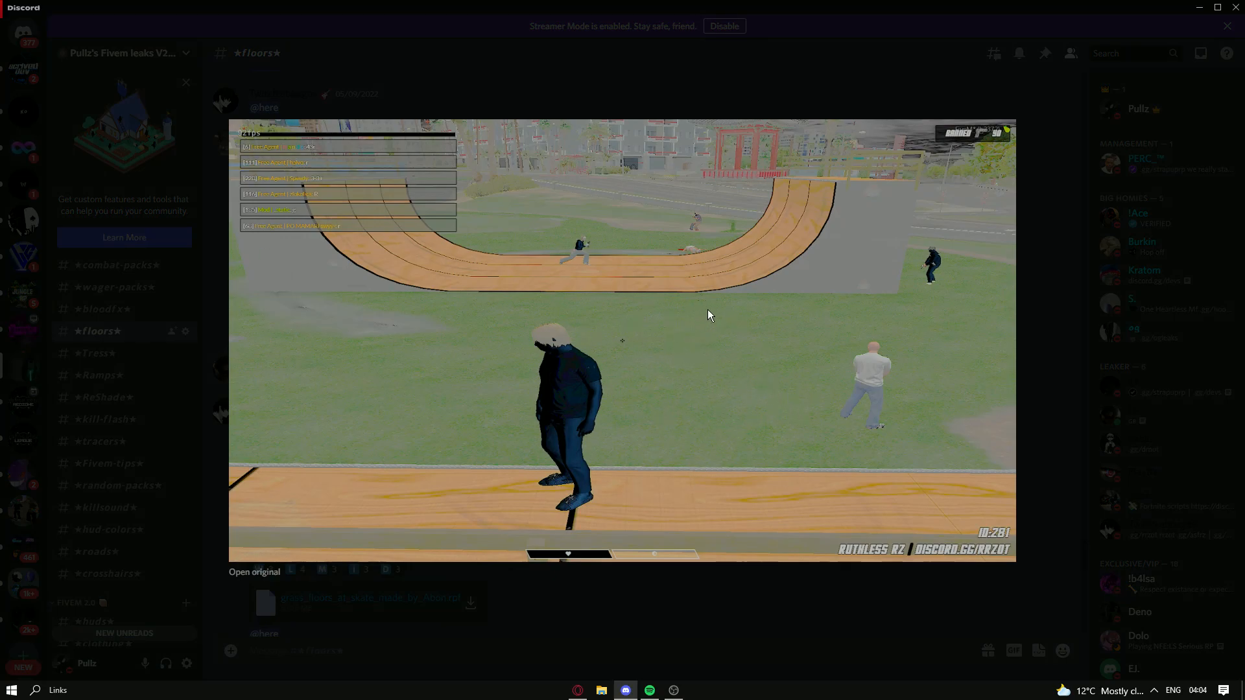
{"action": "mouse_move", "coordinate": [858, 352]}
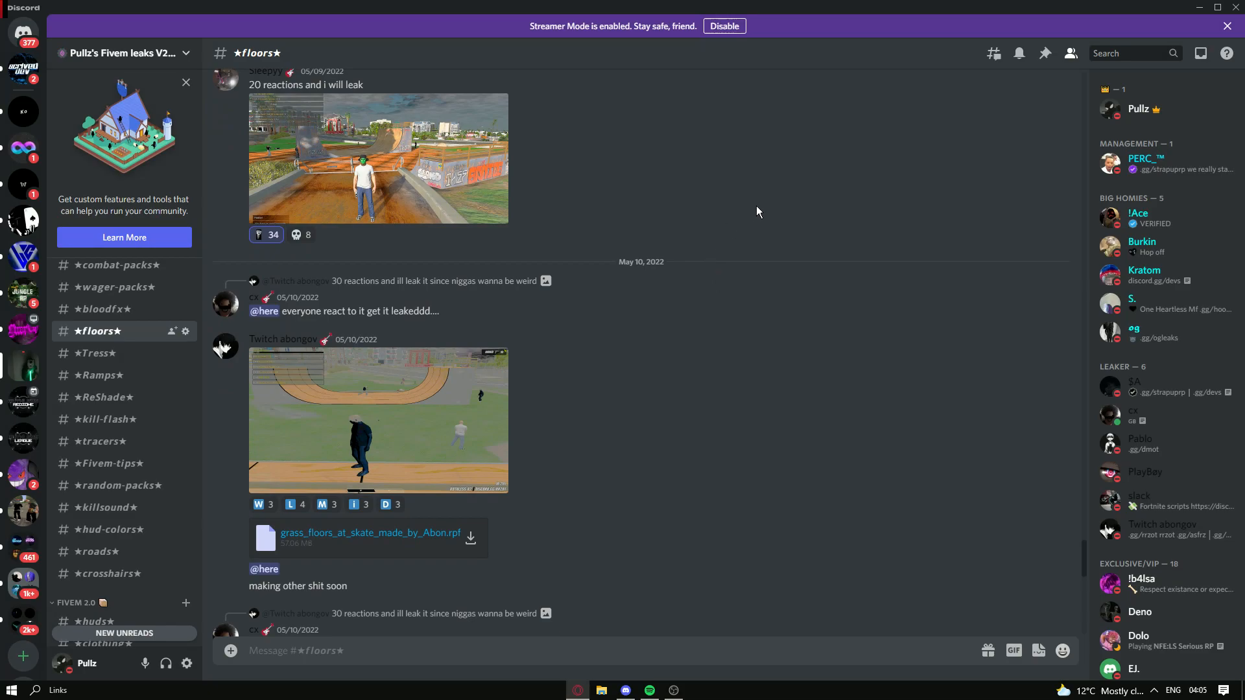
Download the grass skate floors .rpf attachment from the #floors channel
{"action": "left_click", "coordinate": [1217, 8]}
{"action": "type", "text": "f"}
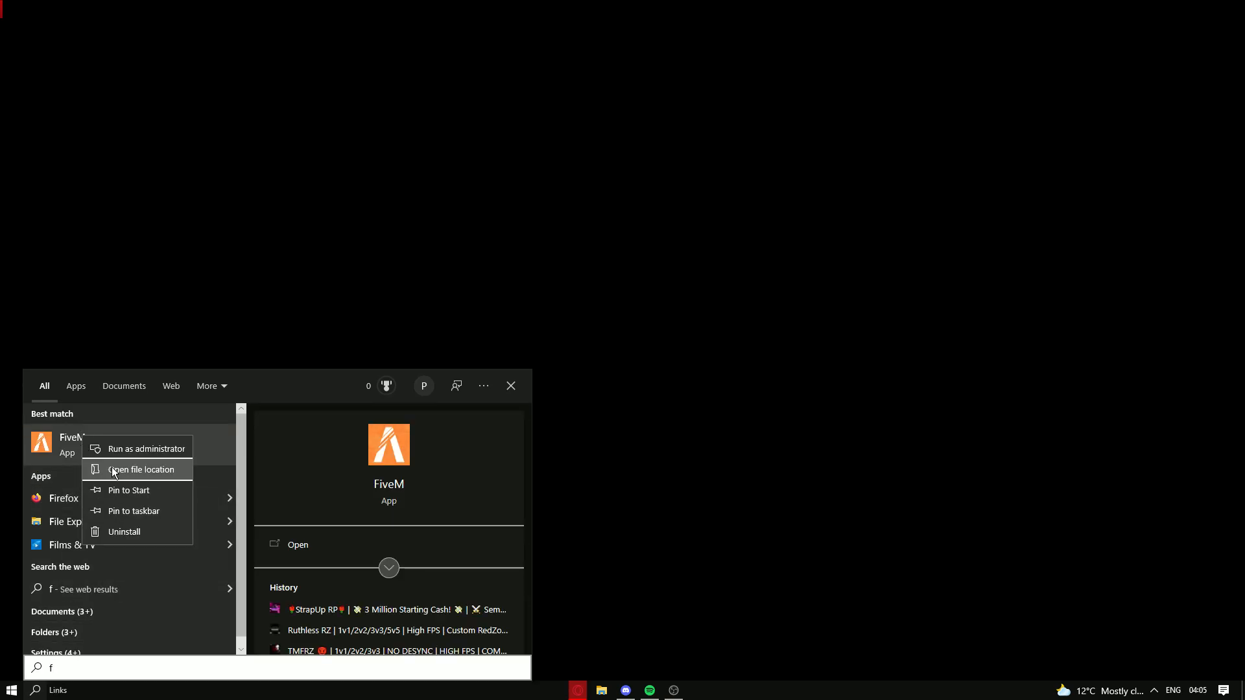
Navigate from the FiveM shortcut to its install location and into FiveM Application Data
{"action": "left_click", "coordinate": [142, 470]}
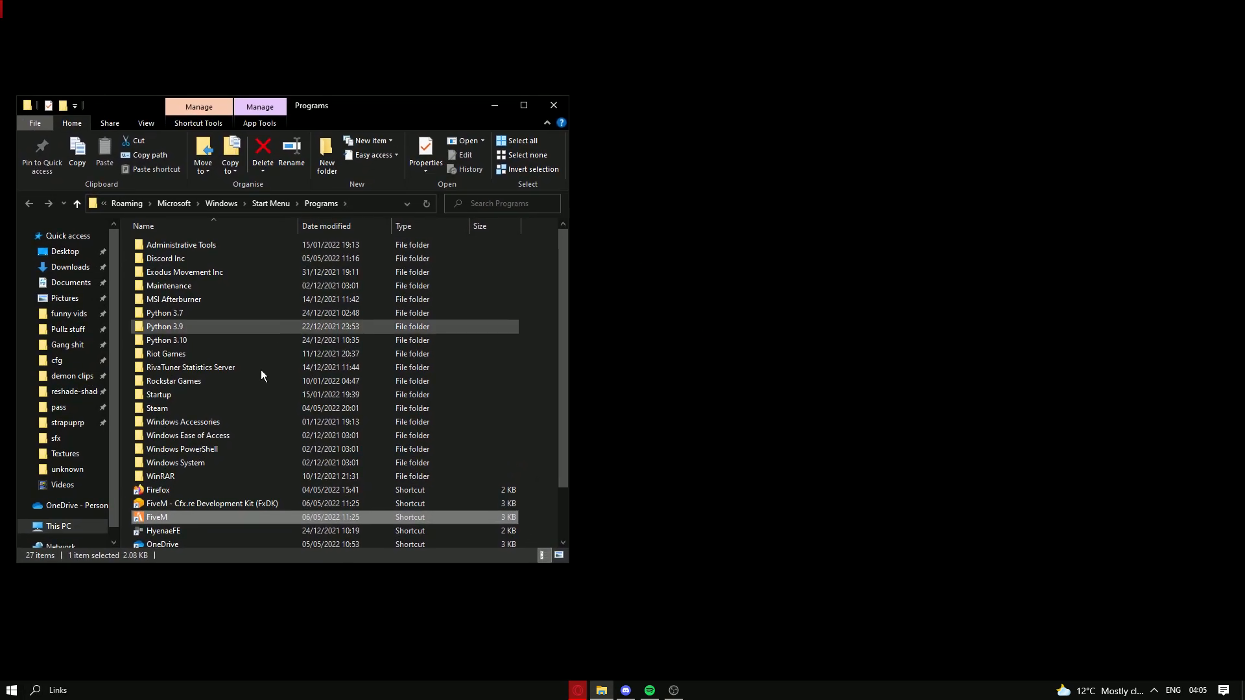
{"action": "right_click", "coordinate": [157, 518]}
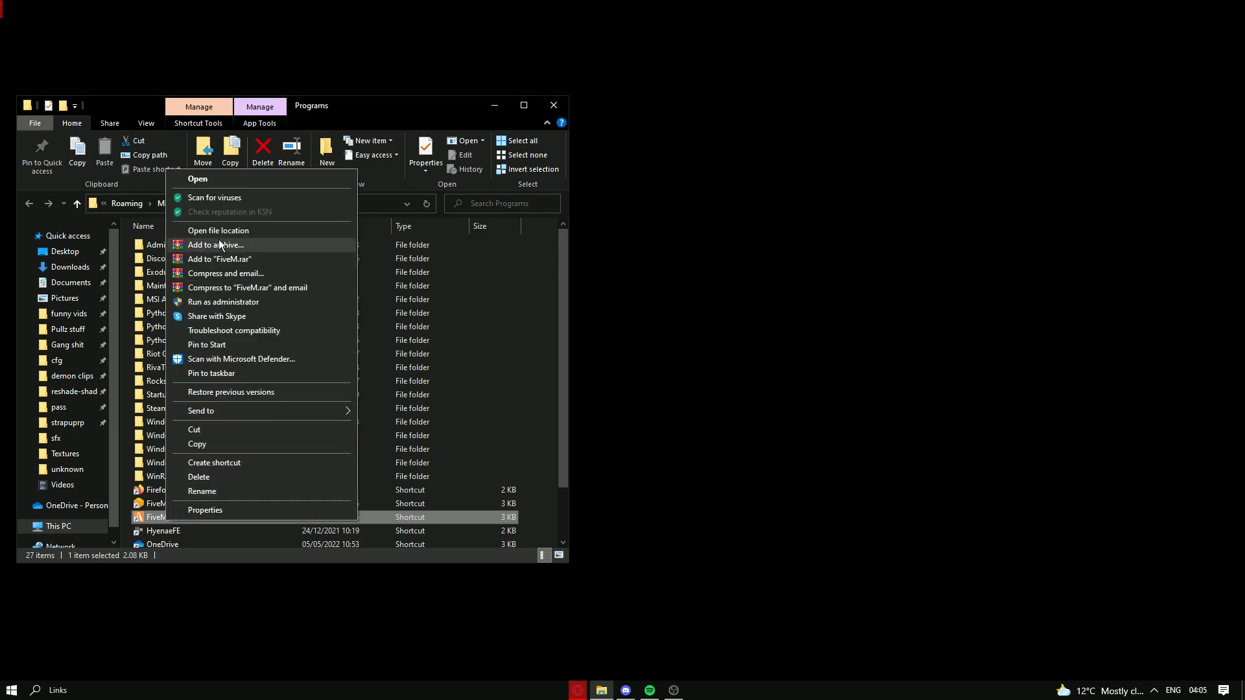
{"action": "left_click", "coordinate": [217, 231]}
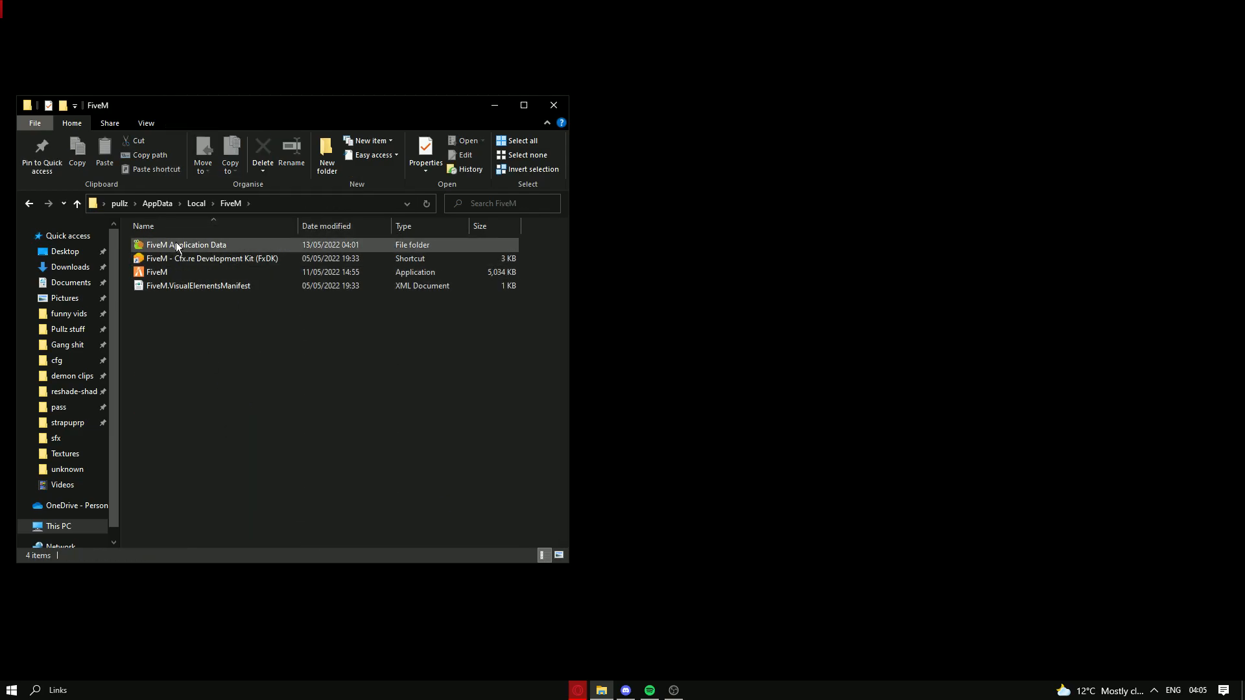
{"action": "double_click", "coordinate": [186, 245]}
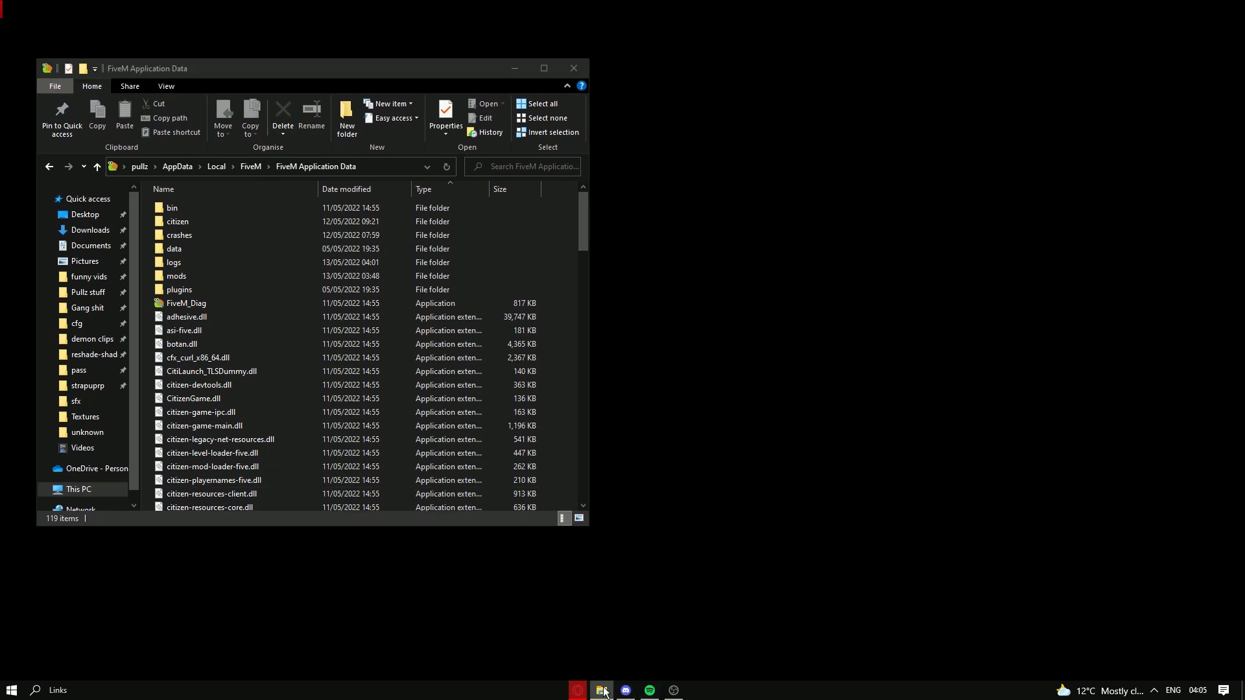
Drag the grass skate floors .rpf from Downloads into the mods folder and verify it there
{"action": "right_click", "coordinate": [602, 688]}
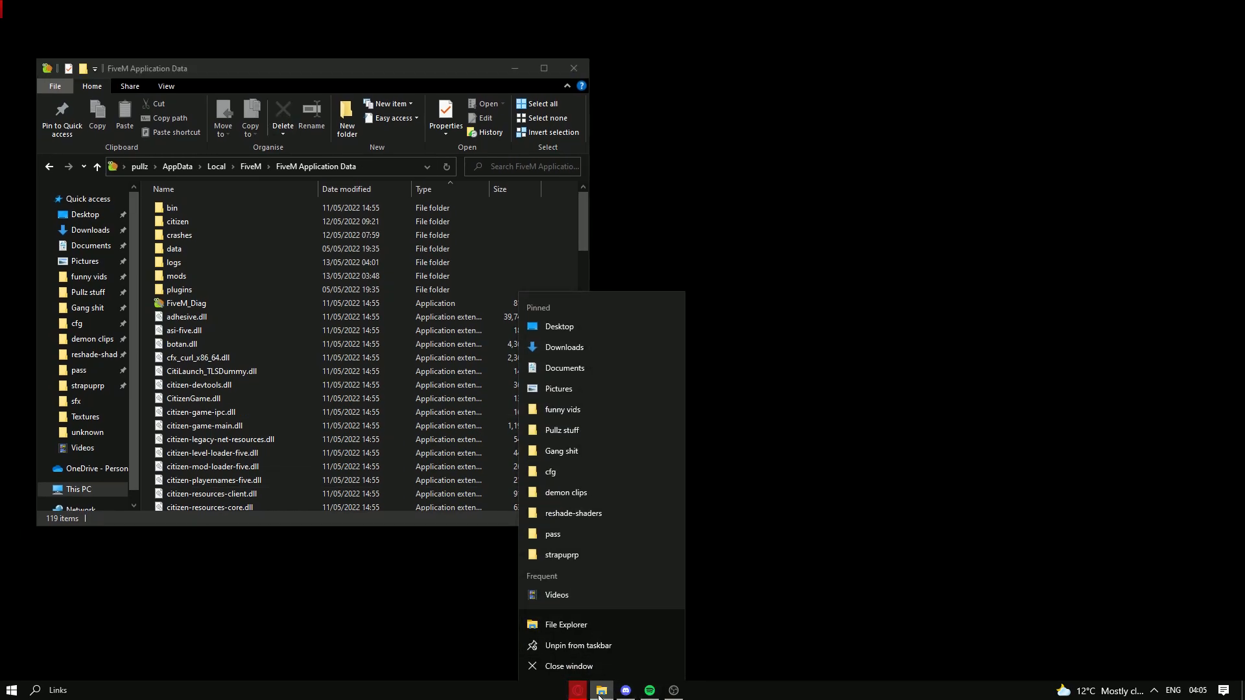
{"action": "left_click", "coordinate": [565, 624]}
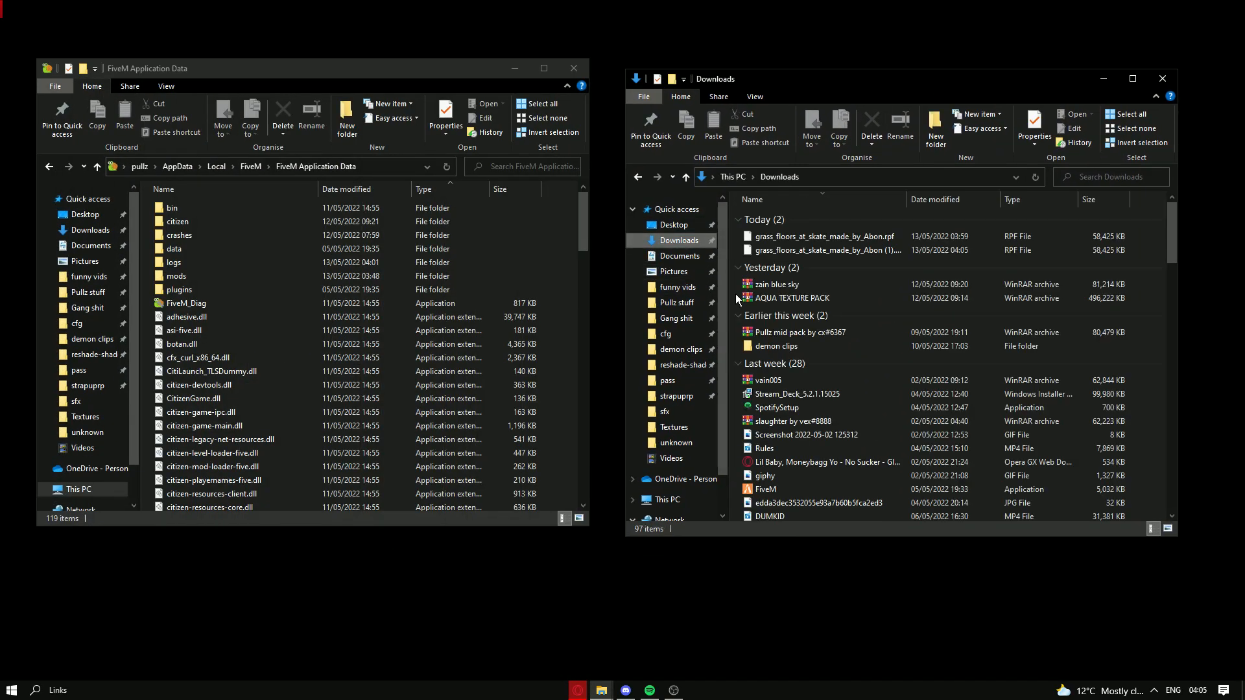
{"action": "left_click_drag", "start_coordinate": [823, 236], "coordinate": [576, 318]}
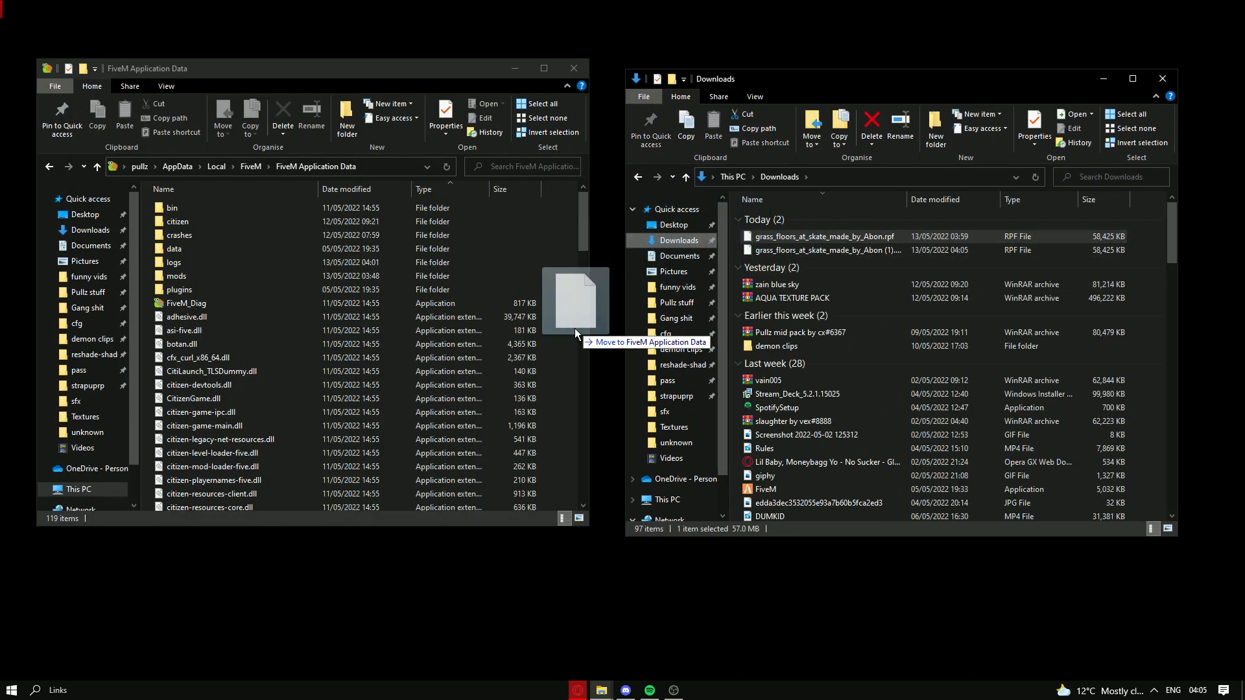
{"action": "double_click", "coordinate": [175, 275]}
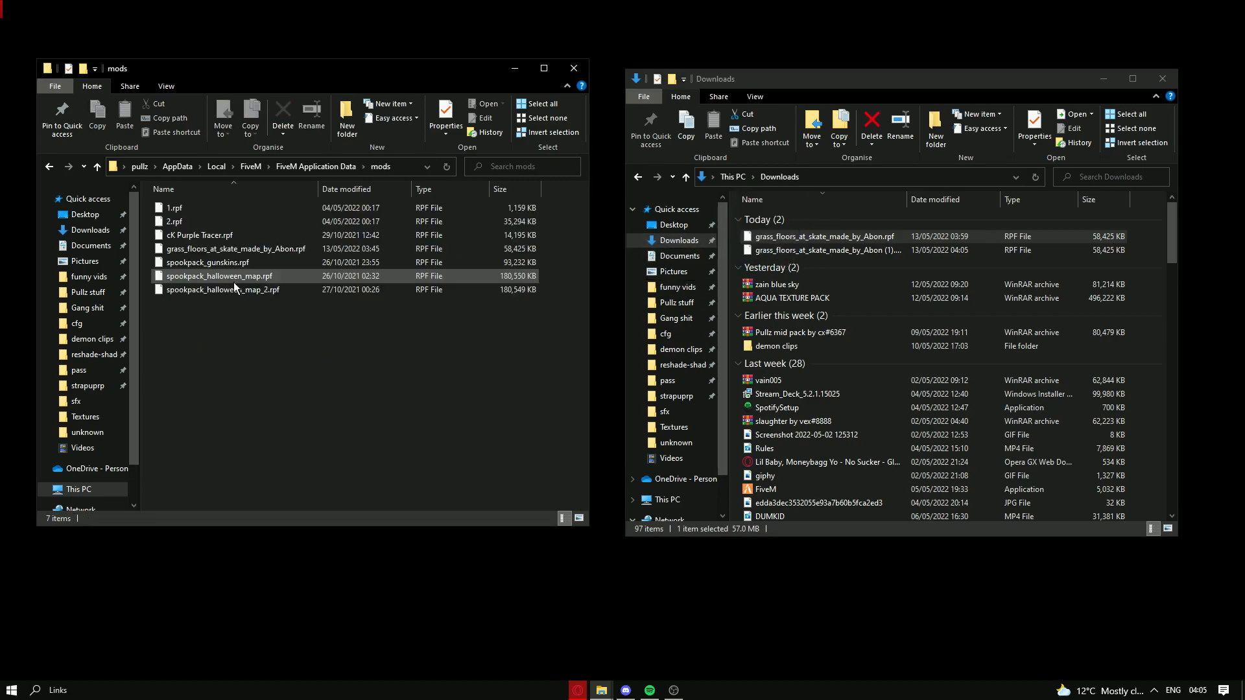